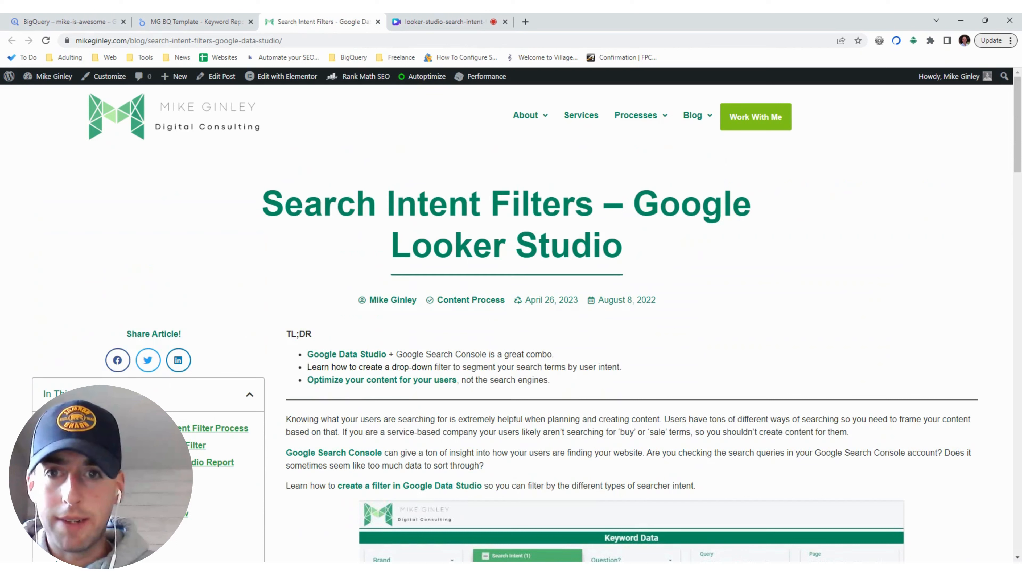
mouse_move(662, 233)
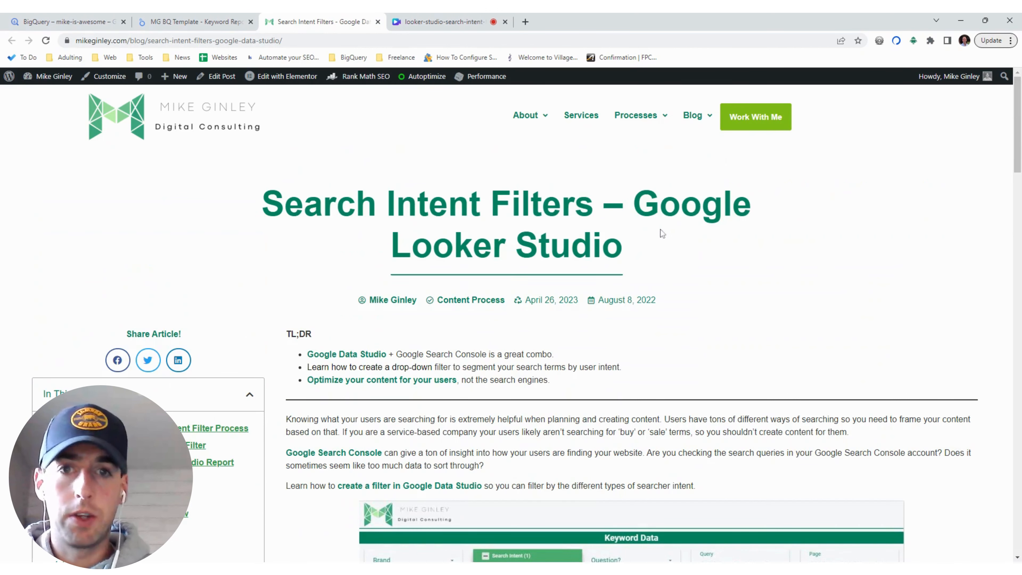
mouse_move(636, 247)
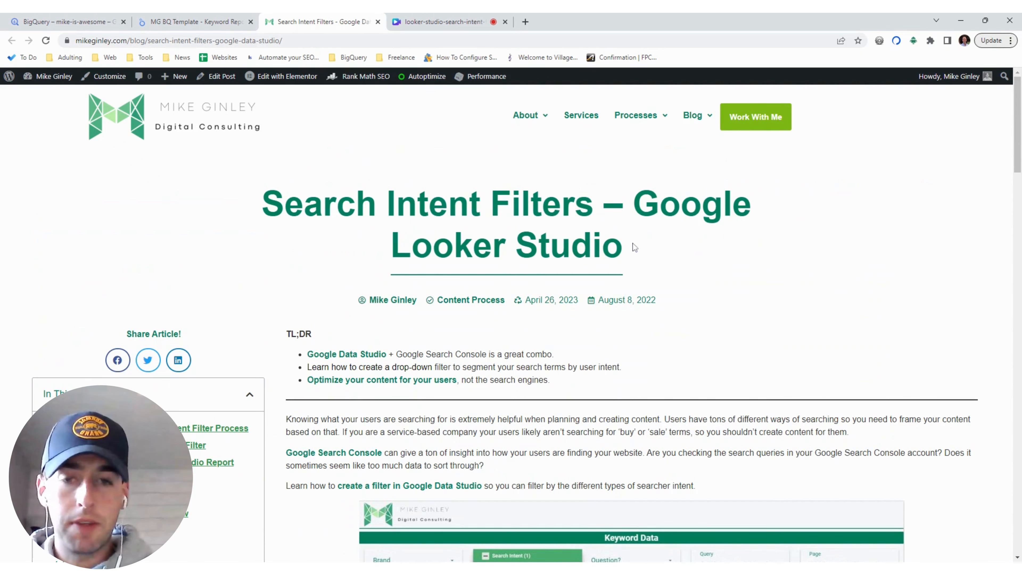
Step: Scroll to the filter screenshot, then switch to BigQuery's MG-BQ-GSC scheduled query run history
scroll(down, 3)
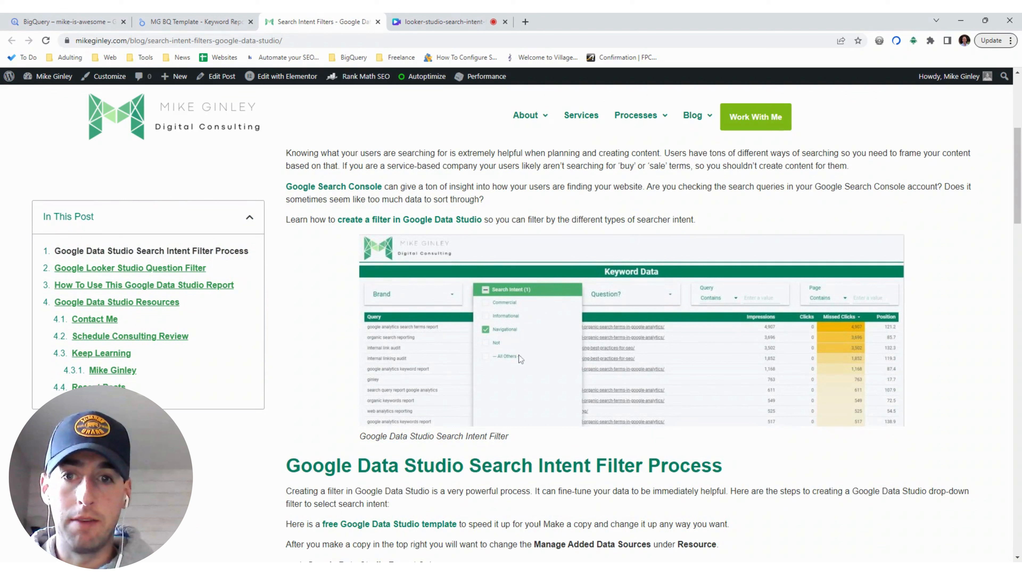
mouse_move(517, 328)
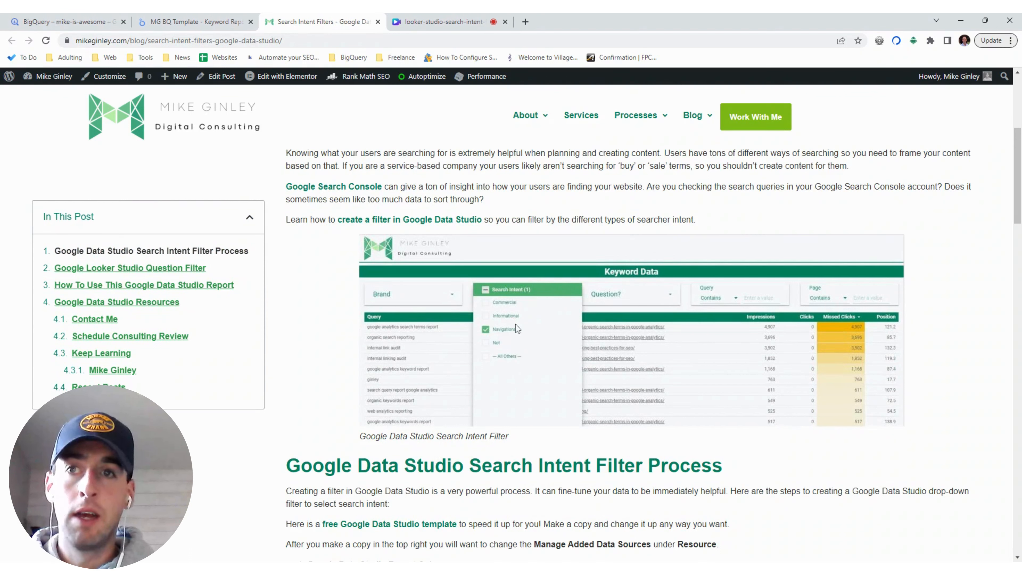
mouse_move(481, 252)
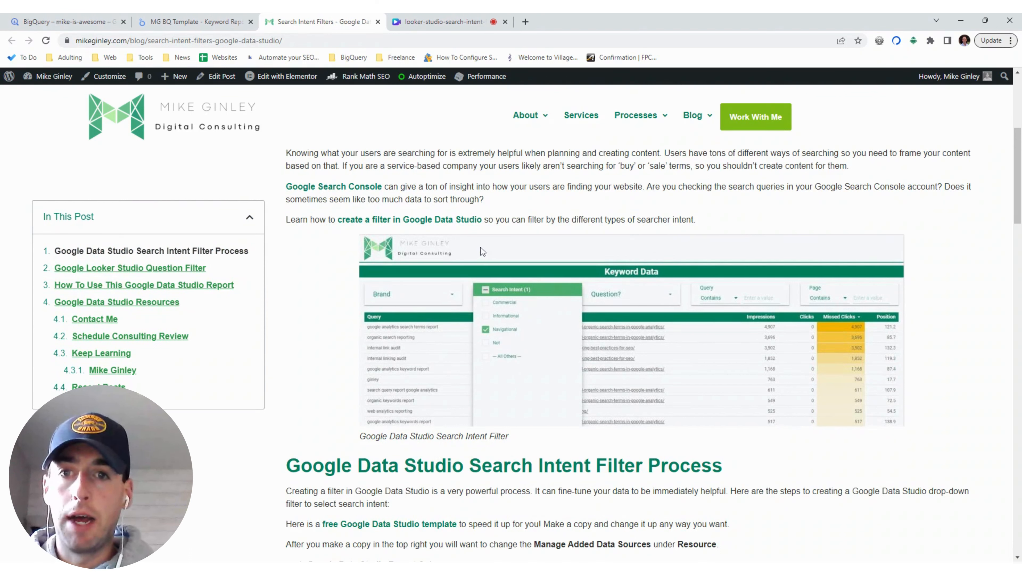
mouse_move(407, 179)
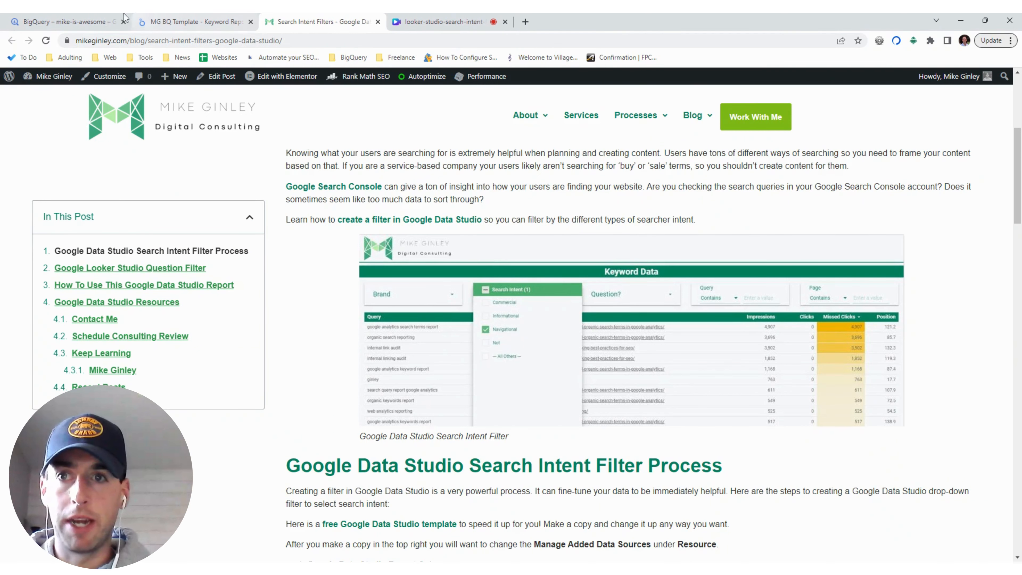
click(65, 22)
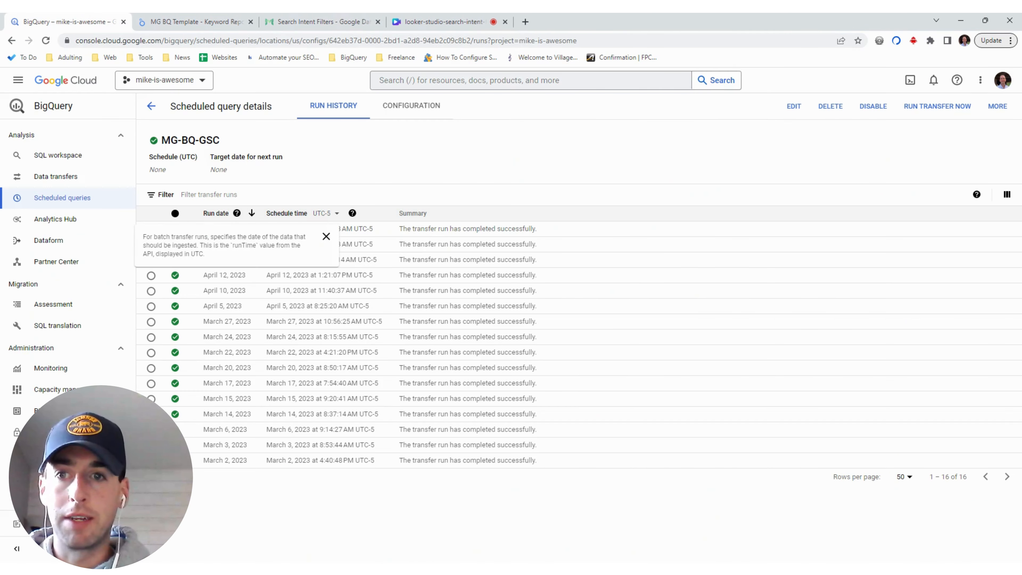
click(326, 236)
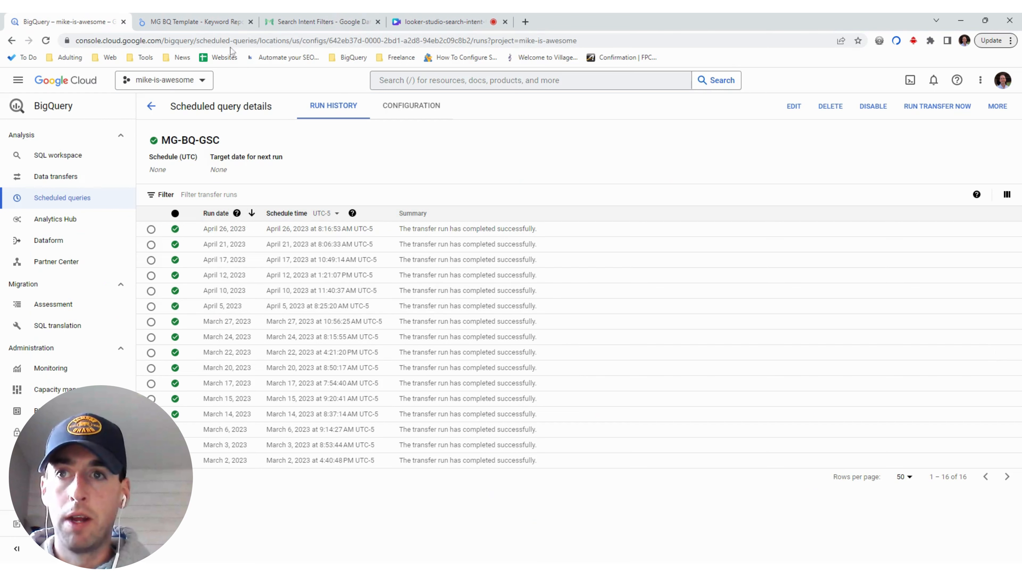
Step: Switch to the MG BQ Template report and scroll up from Keyword Data to Low Hanging Fruit
click(196, 22)
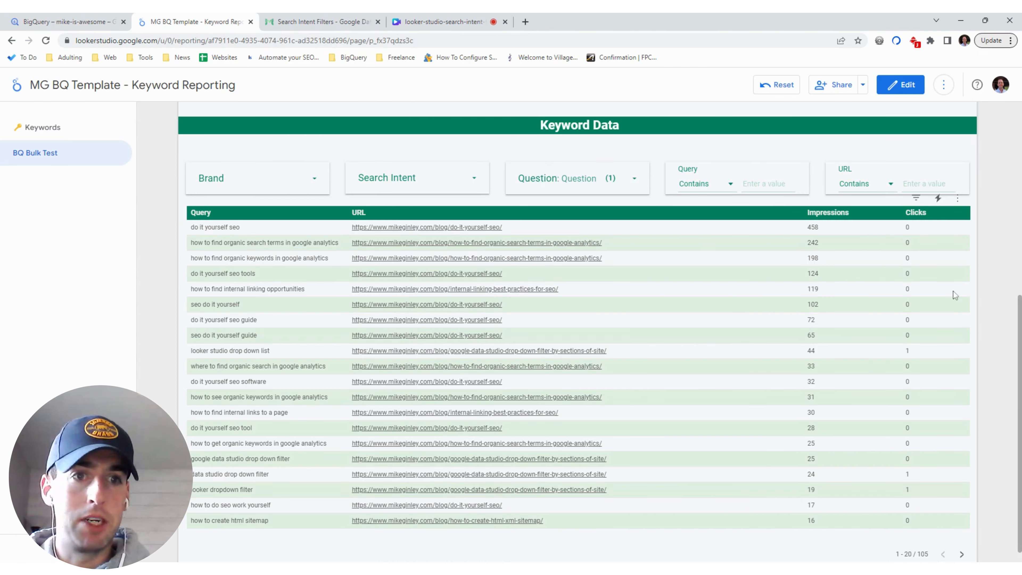
mouse_move(939, 199)
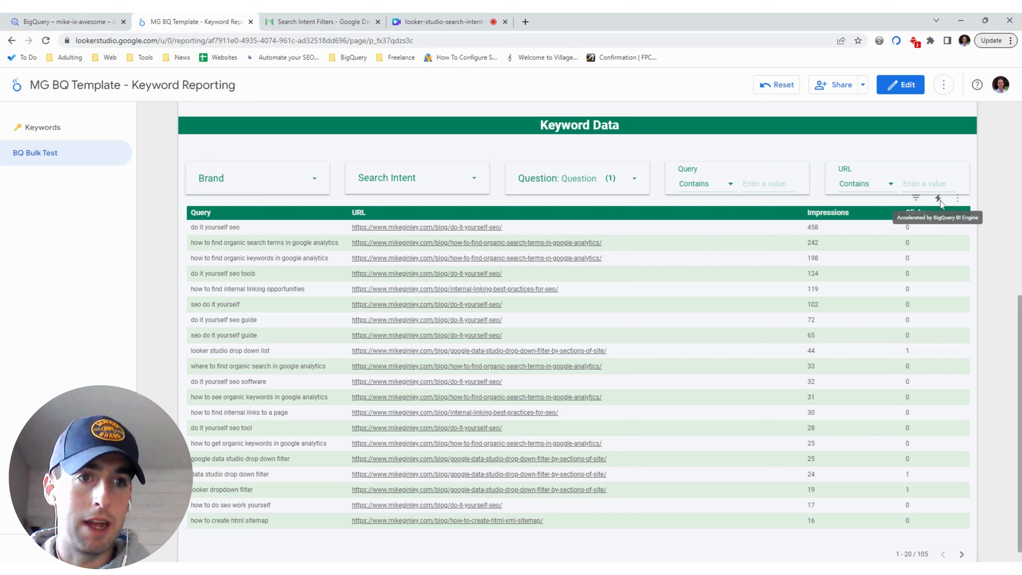
mouse_move(941, 204)
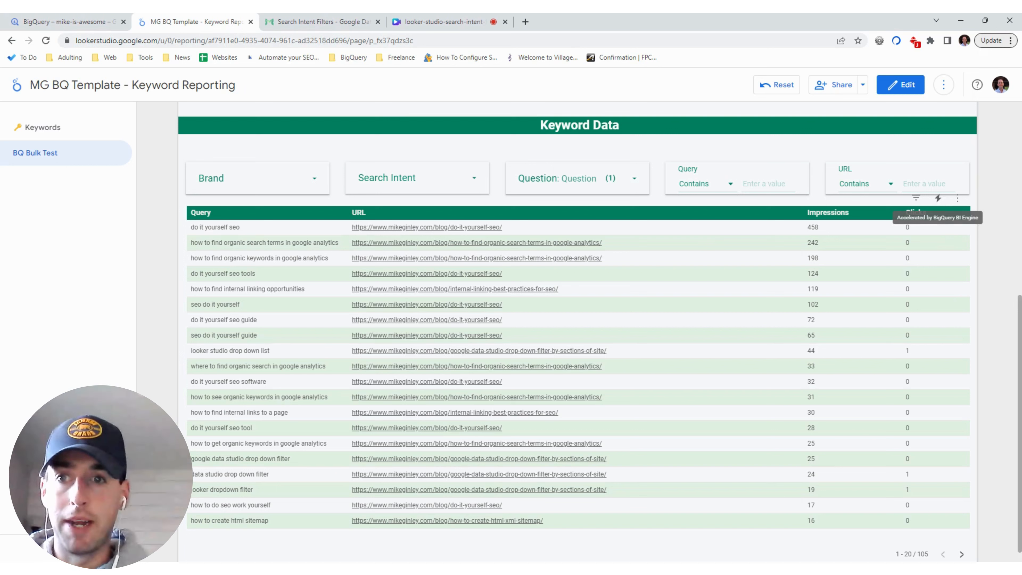
mouse_move(1003, 229)
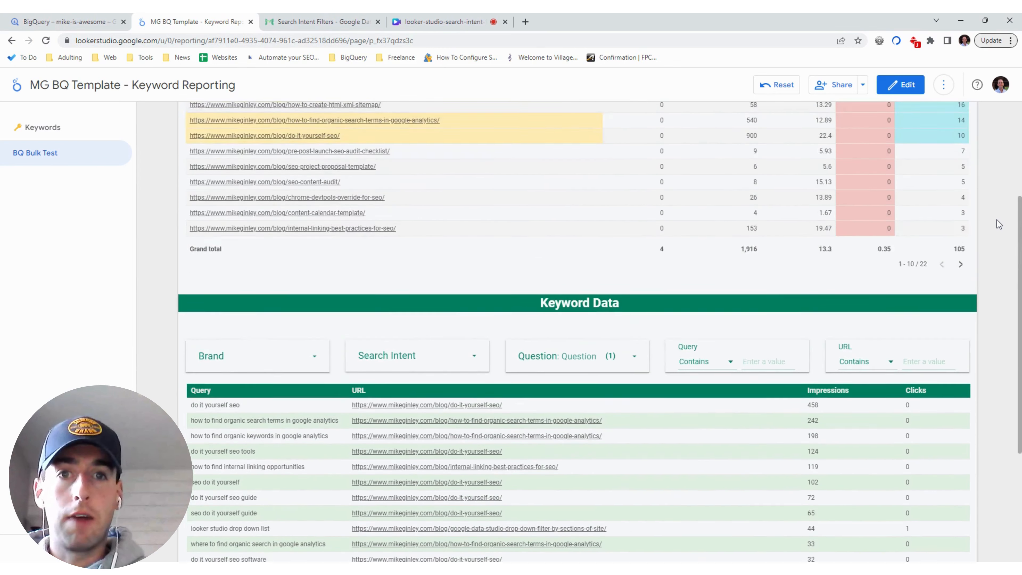
scroll(up, 3)
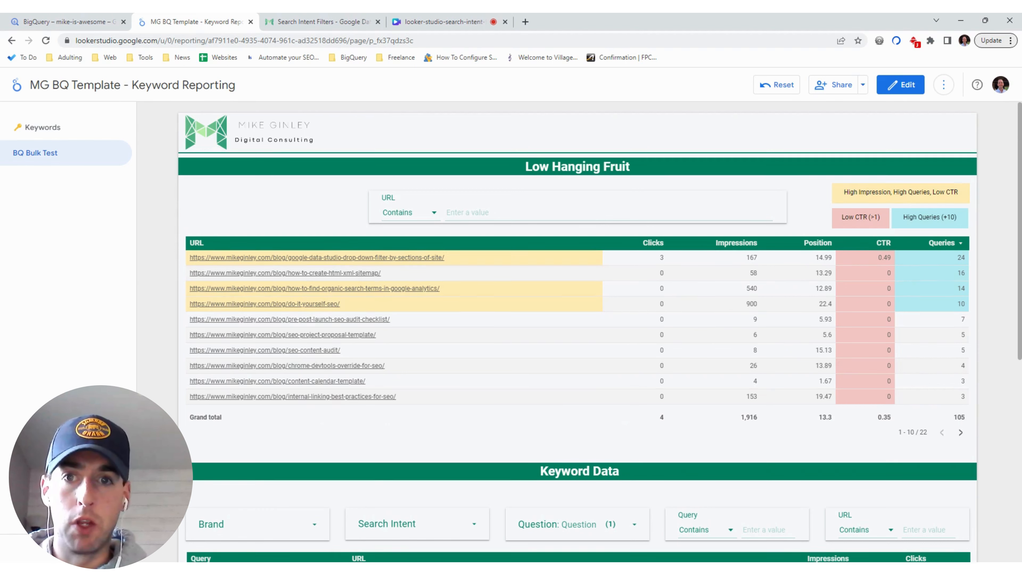
scroll(down, 3)
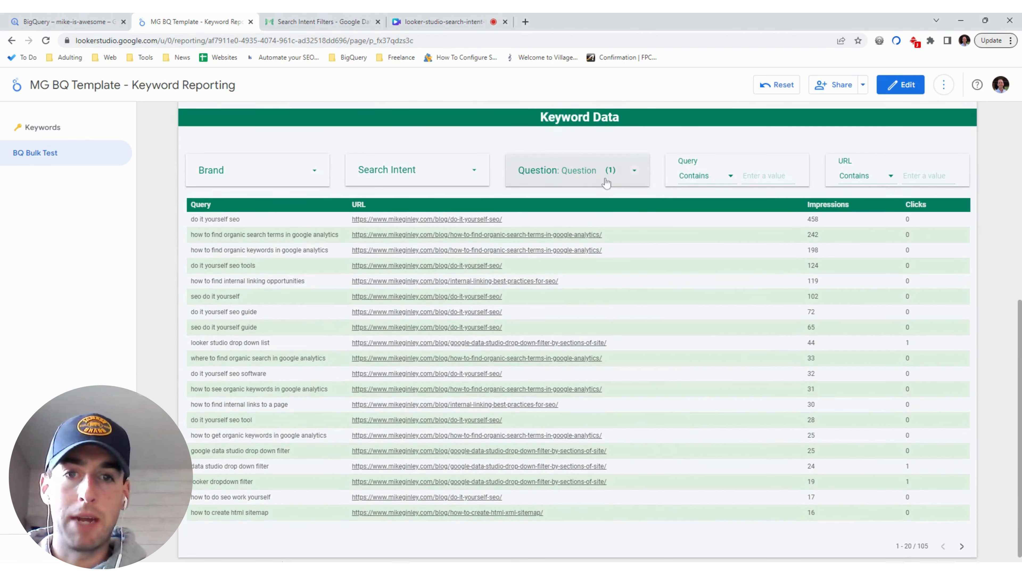
click(576, 171)
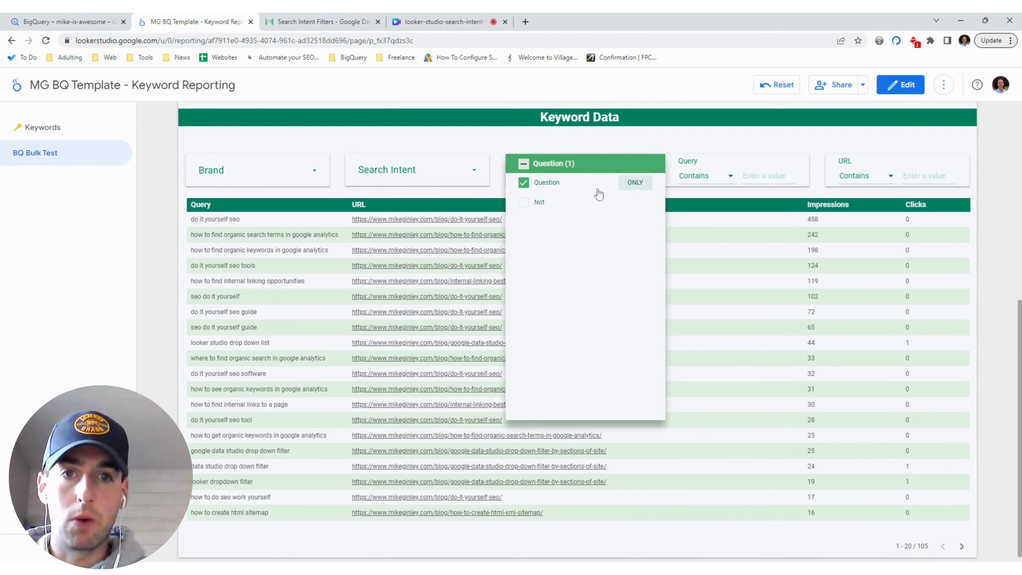
click(417, 169)
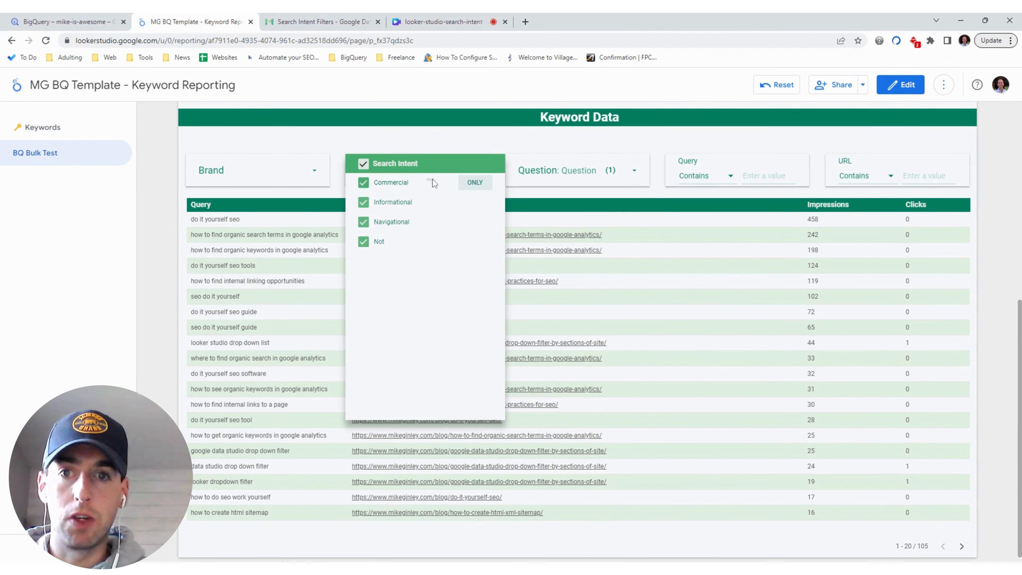
mouse_move(422, 245)
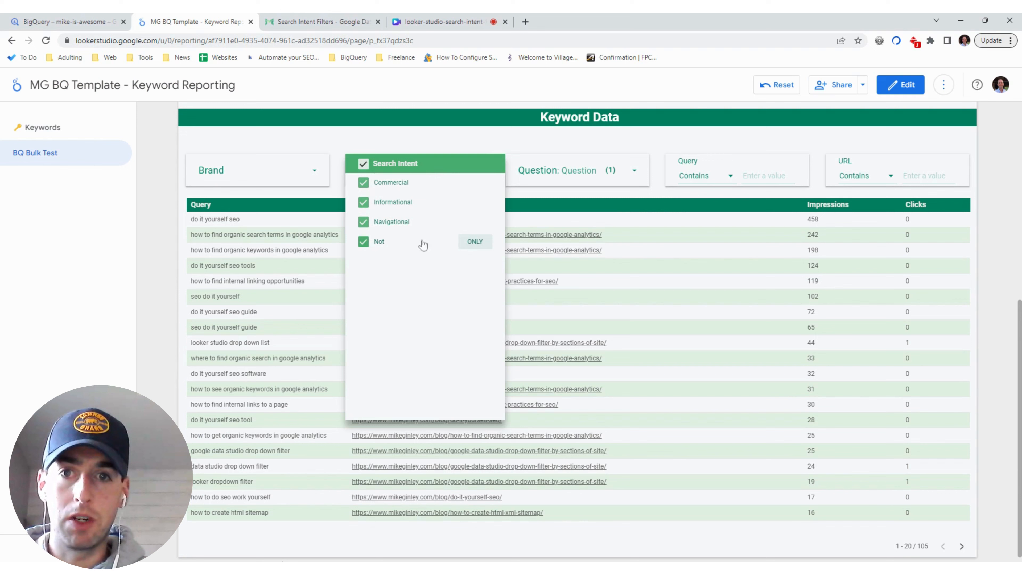
click(257, 170)
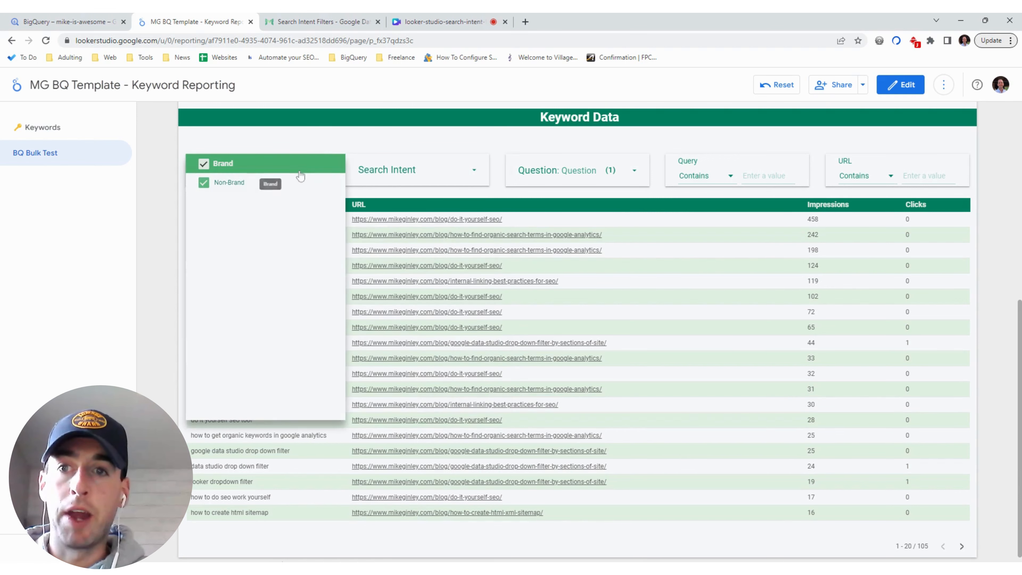
mouse_move(987, 230)
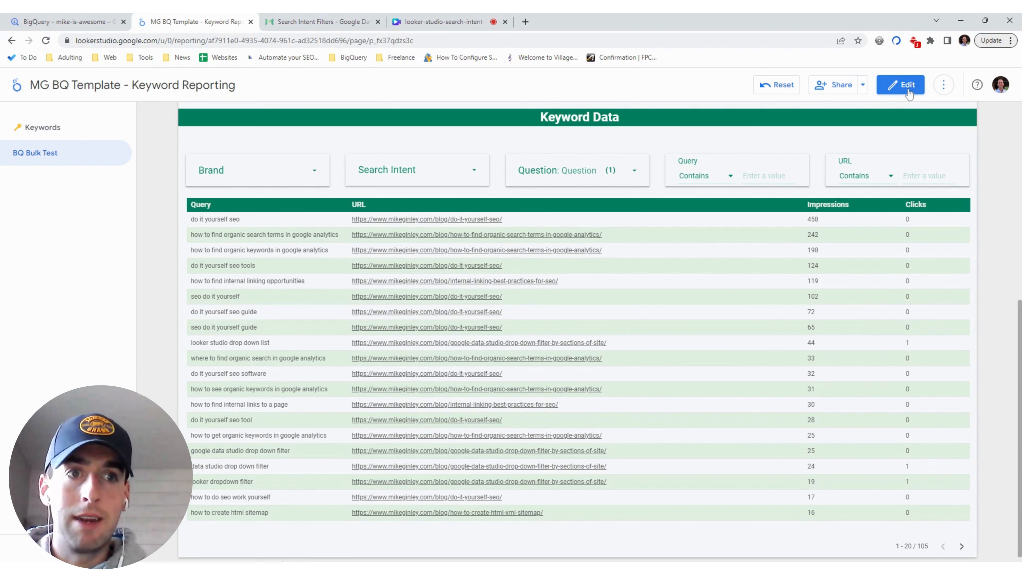
Step: Enter edit mode and bring up the managed data sources list via Resource
click(900, 85)
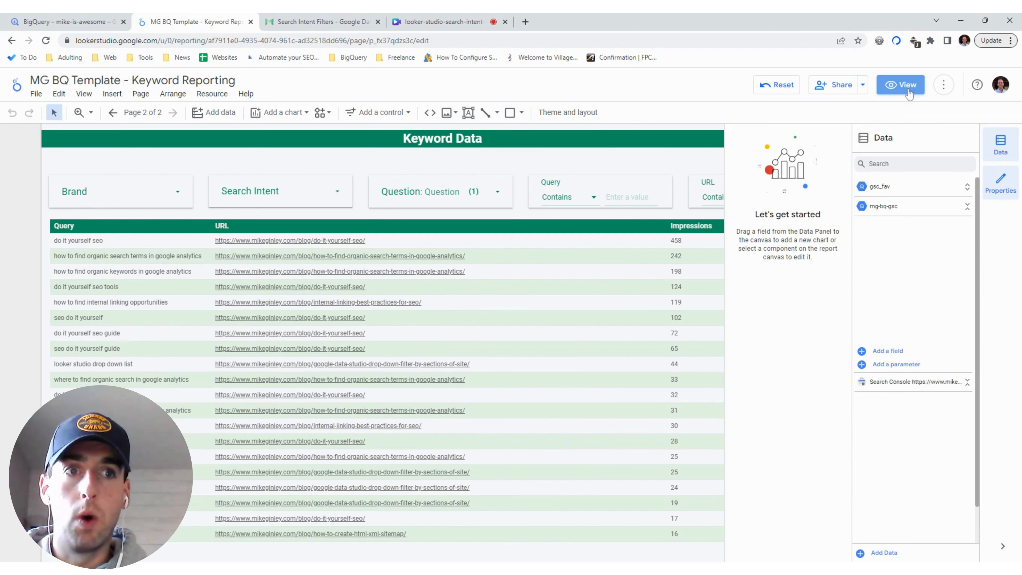
scroll(up, 3)
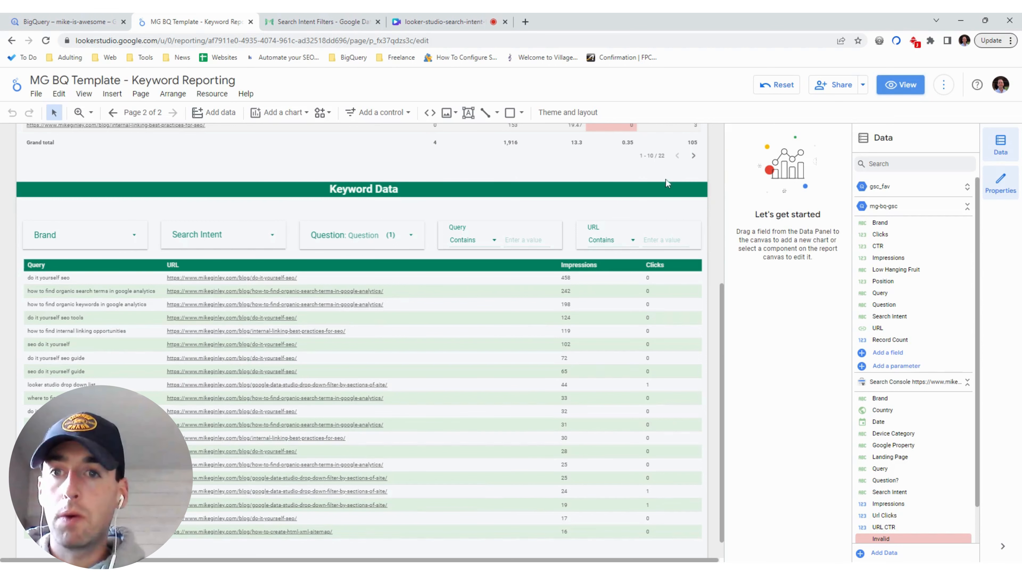
click(211, 93)
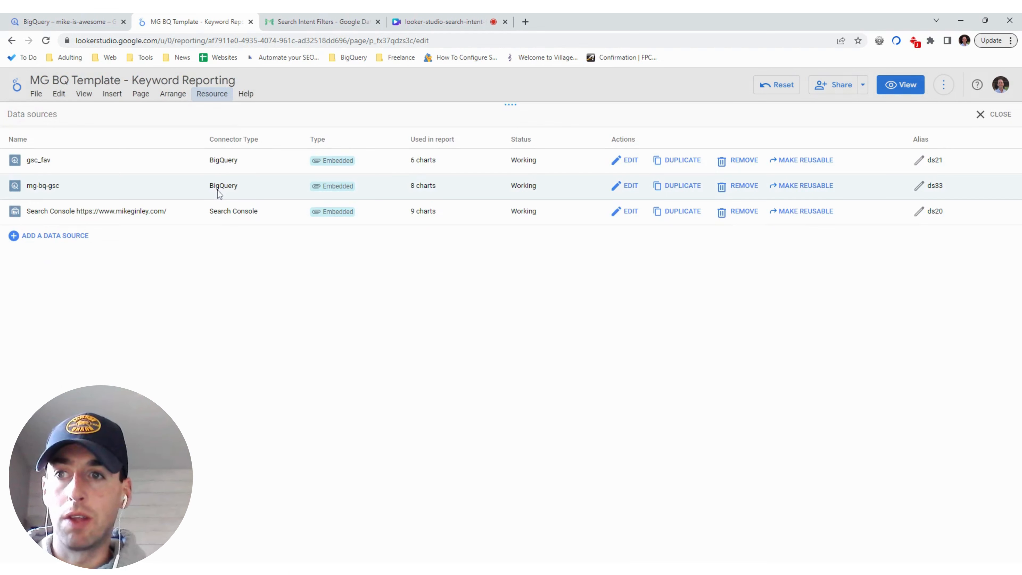
mouse_move(631, 189)
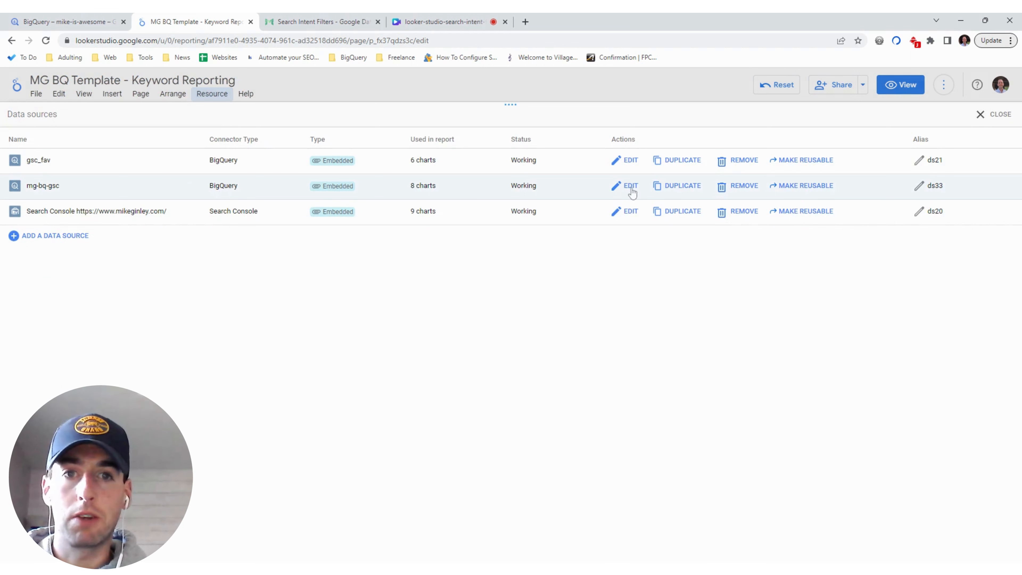
Step: Edit the mg-bq-gsc data source to show its ten dimensions and one metric
click(630, 186)
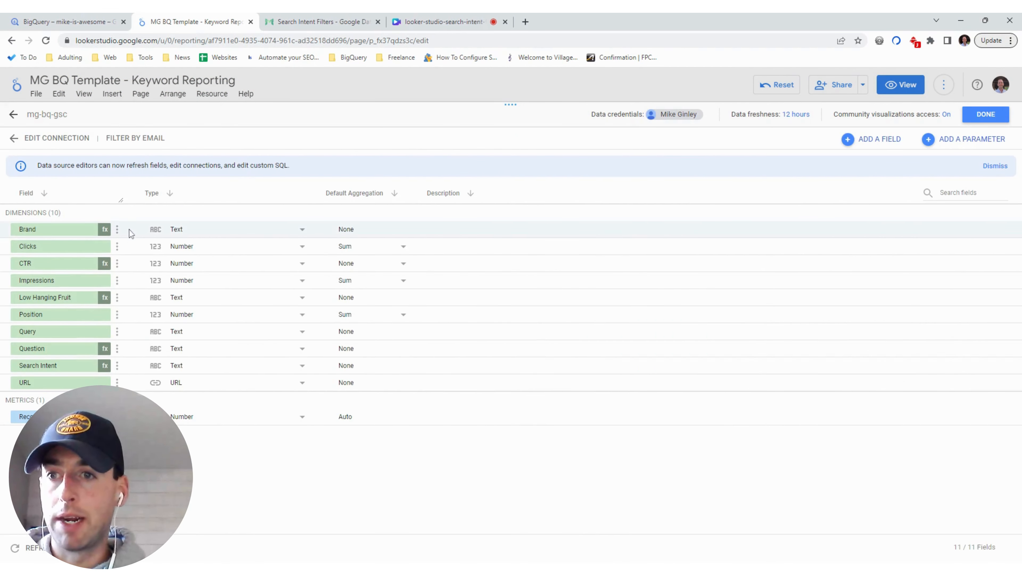
mouse_move(360, 329)
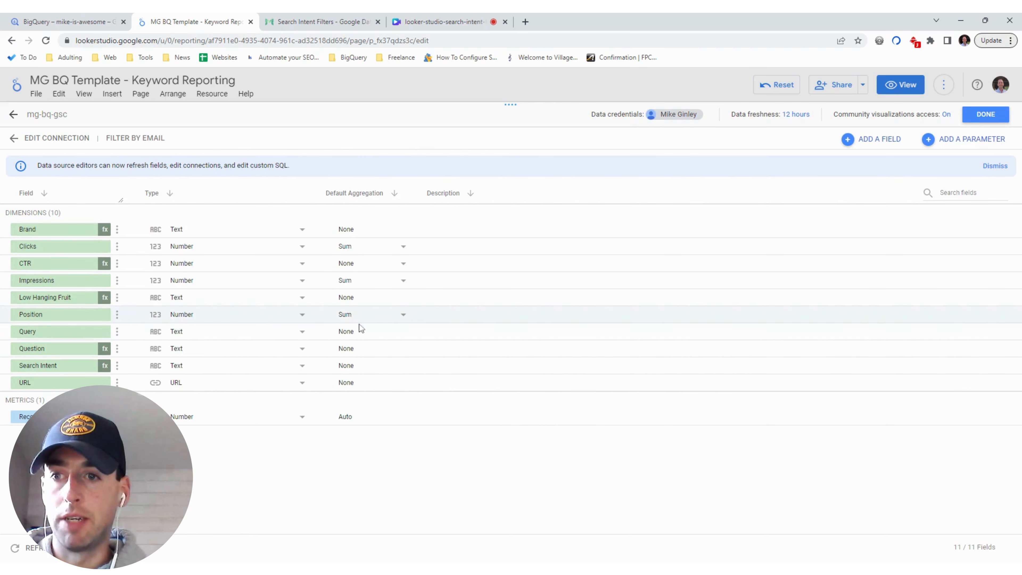
mouse_move(891, 148)
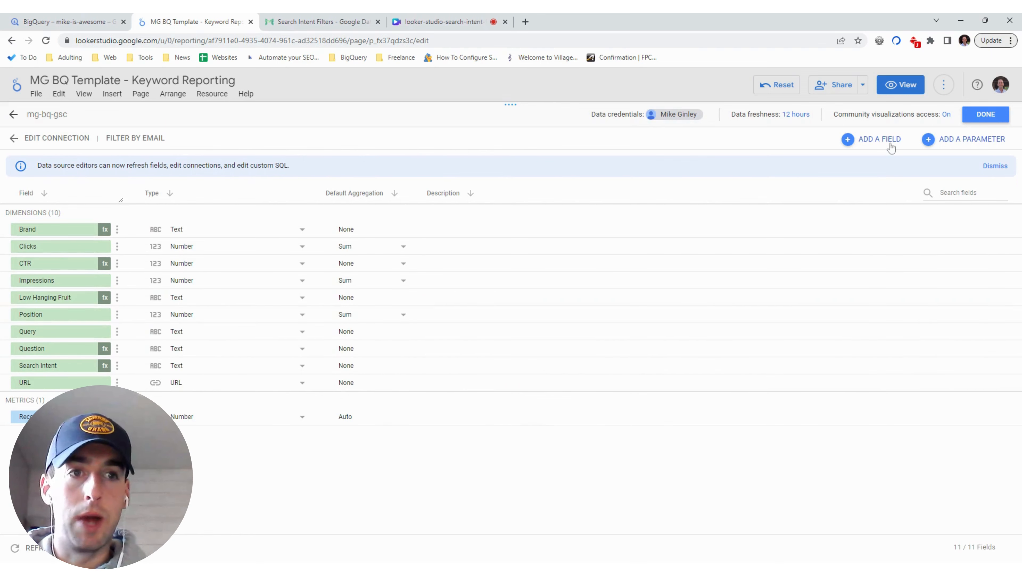
click(879, 139)
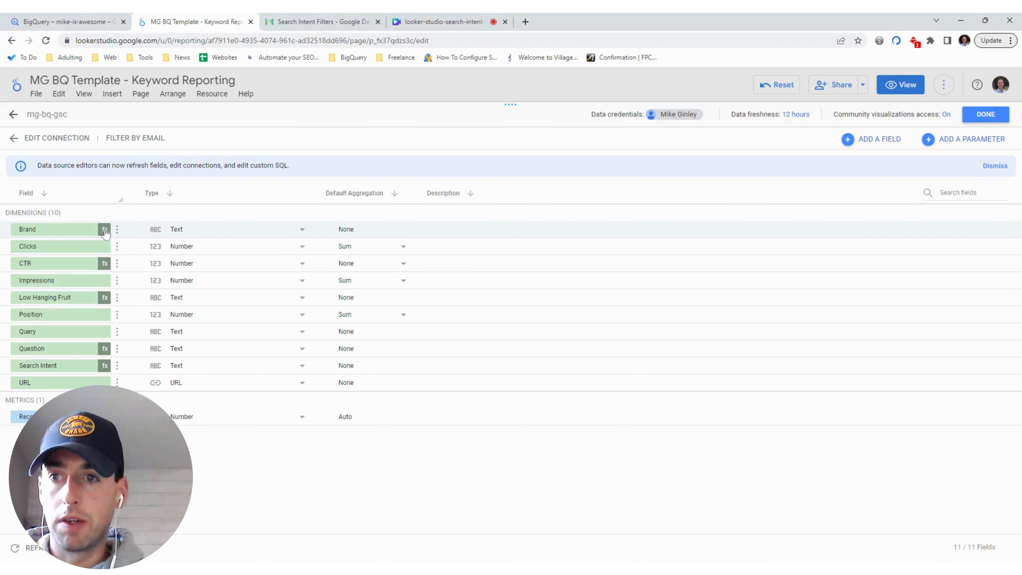
Step: Show the Brand field's CASE REGEXP_MATCH formula labelling Brand versus Non-Brand
click(105, 229)
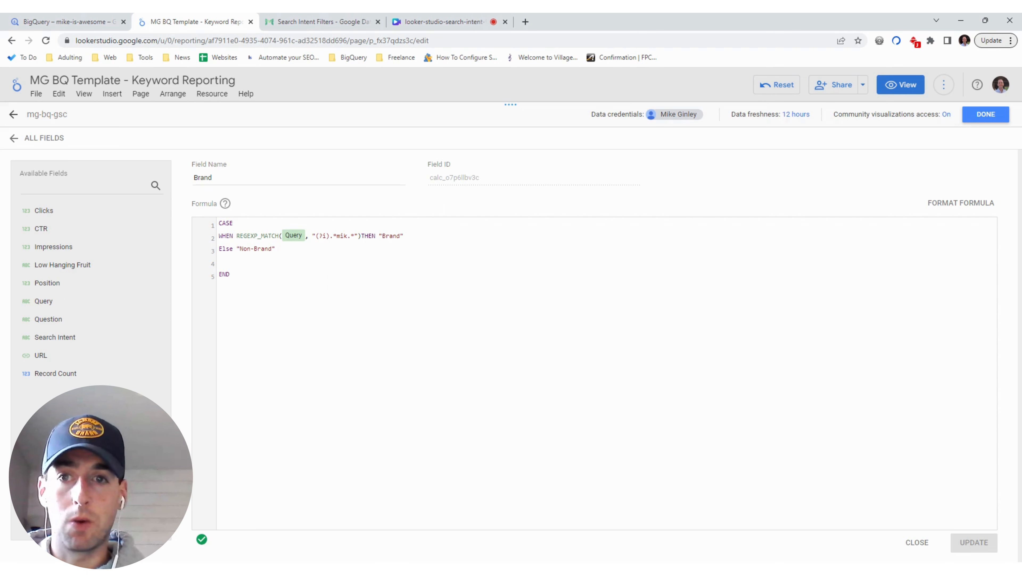
mouse_move(193, 228)
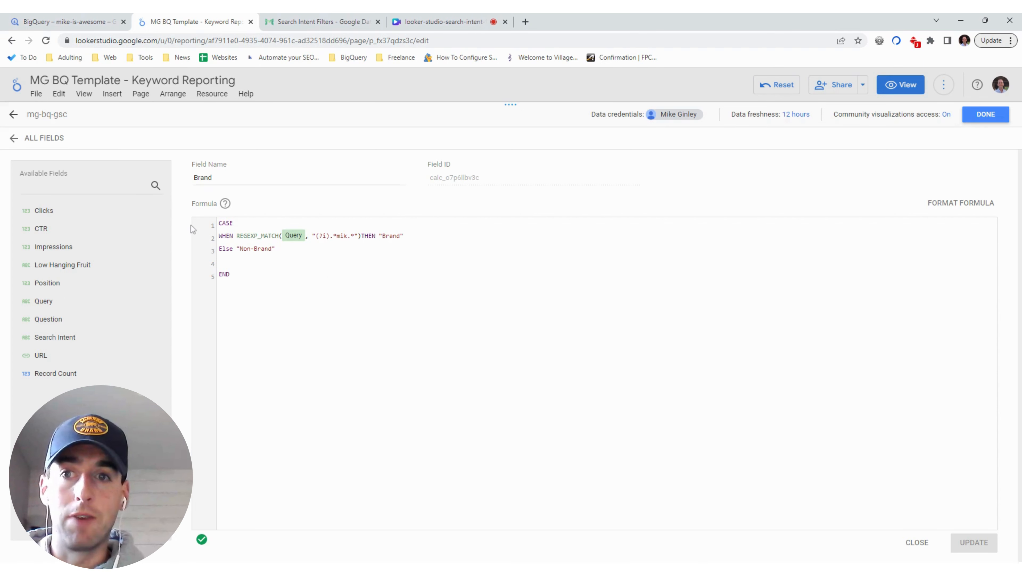
mouse_move(20, 142)
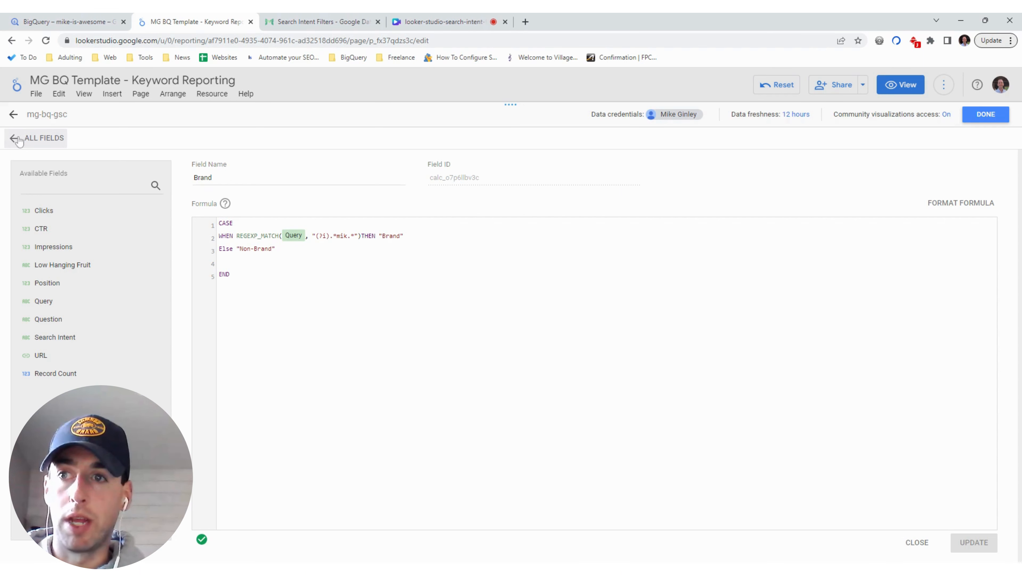
Step: Return to all fields, then back out to the report's data sources list
click(12, 137)
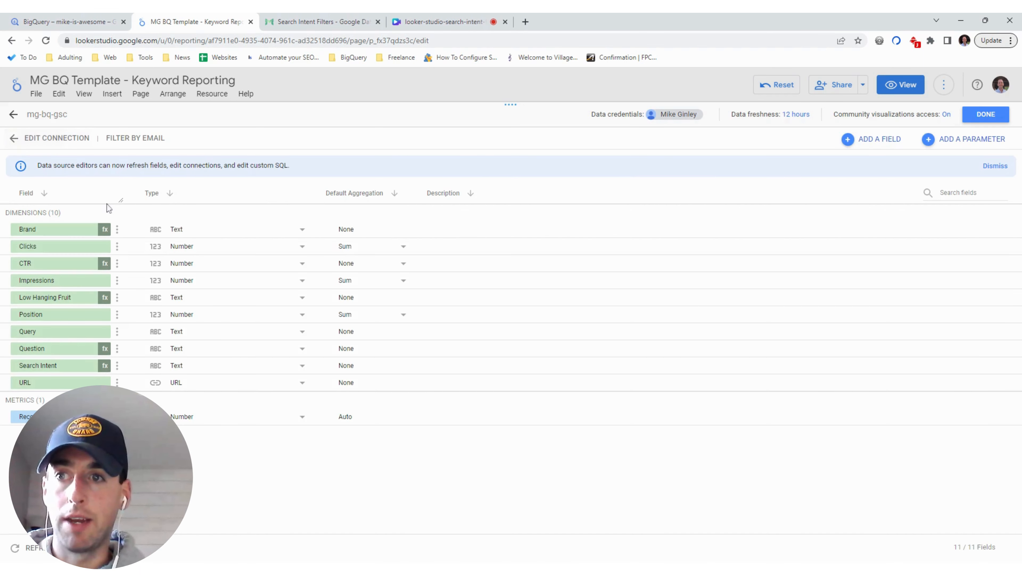
mouse_move(131, 352)
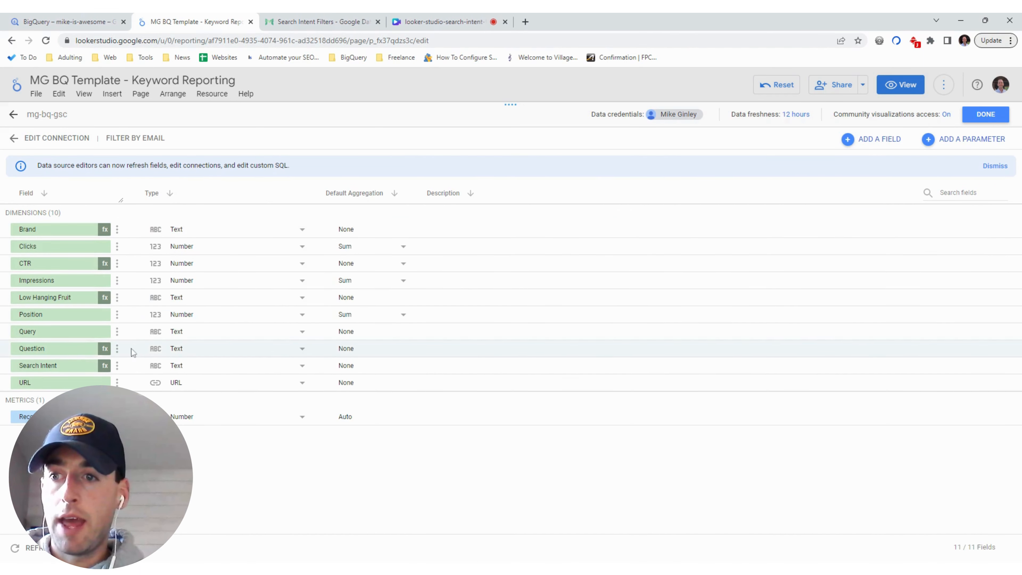
mouse_move(106, 352)
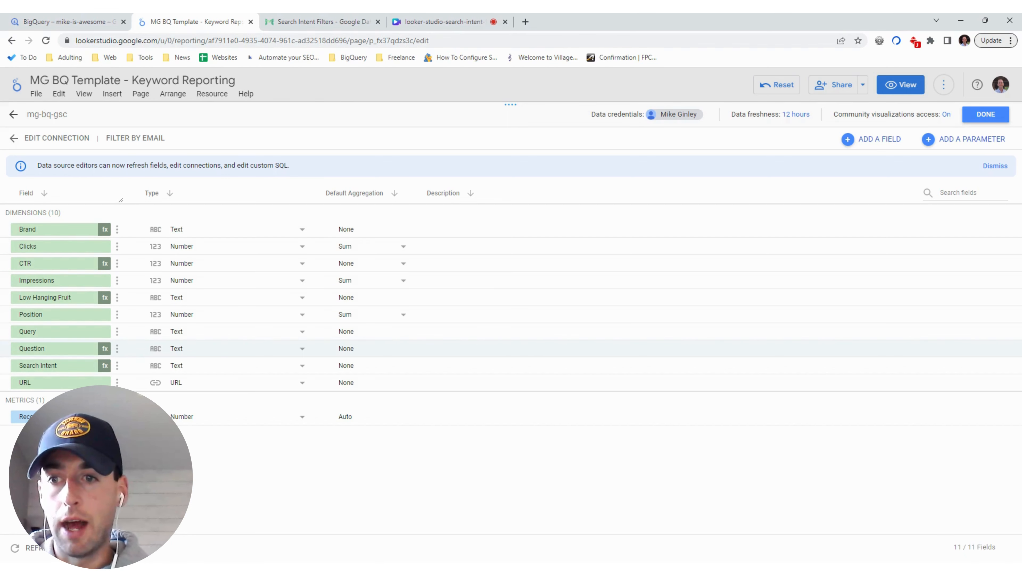
click(31, 348)
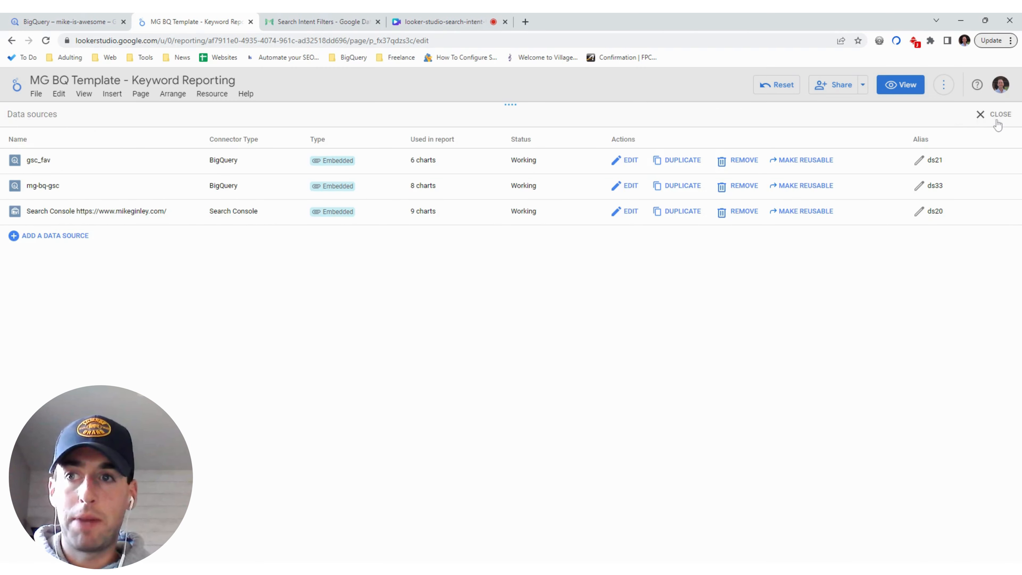
Step: Close the data sources, preview as viewer and reset all filters so every query lists
click(1000, 114)
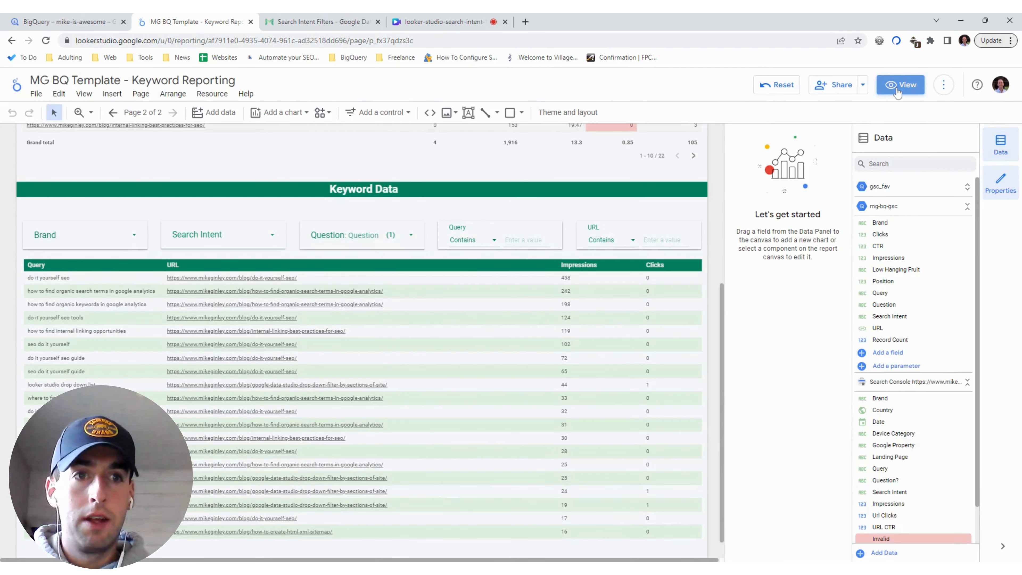
click(901, 85)
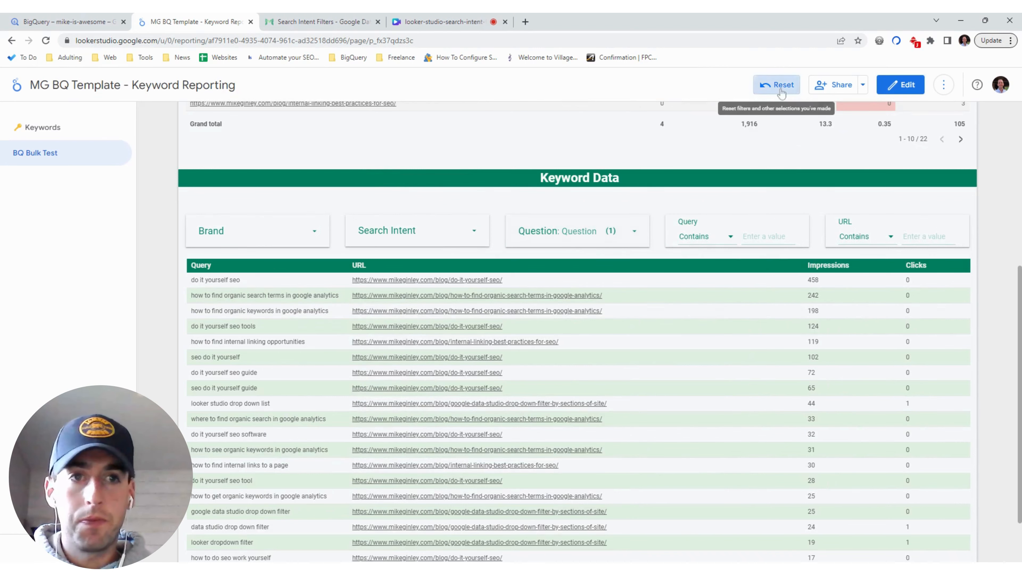
click(776, 84)
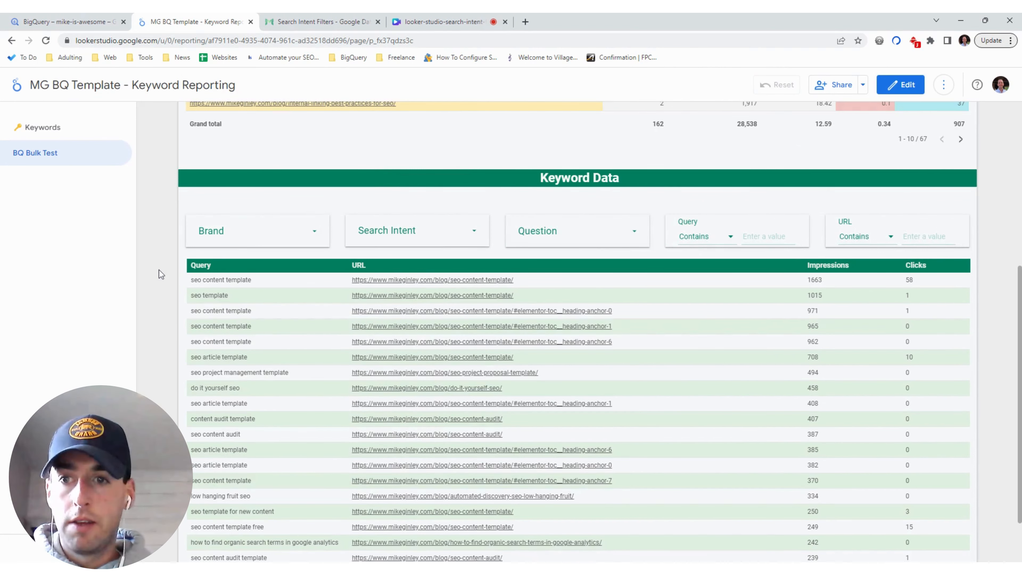
scroll(down, 3)
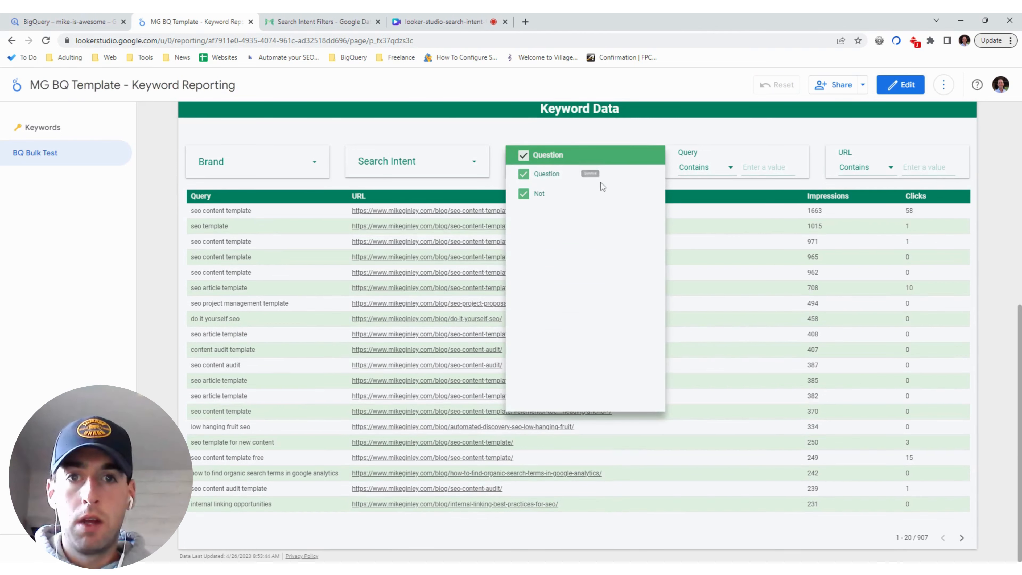
Step: Select only Question in the drop-down to list 105 queries, then return to editing
click(524, 192)
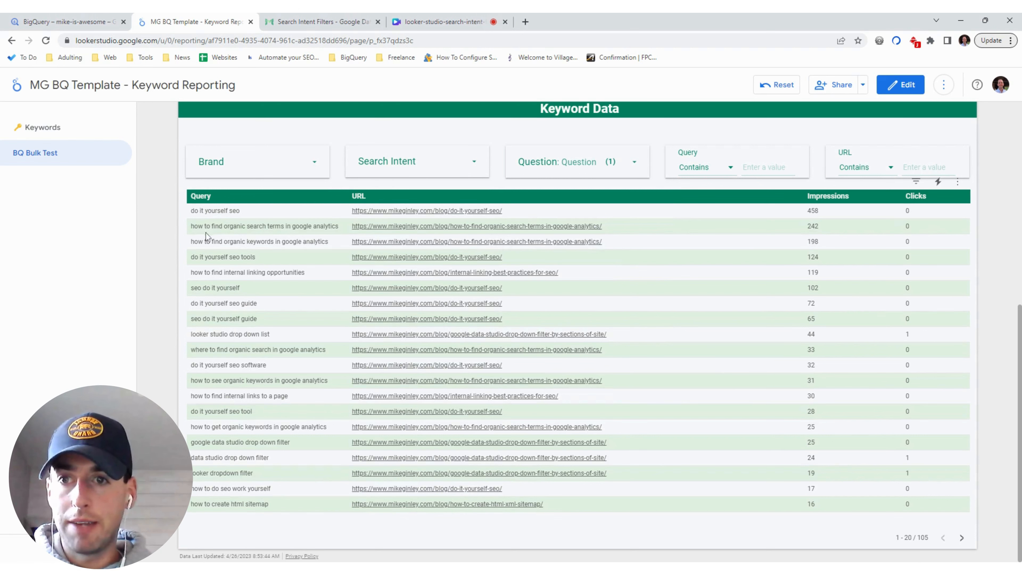
mouse_move(206, 280)
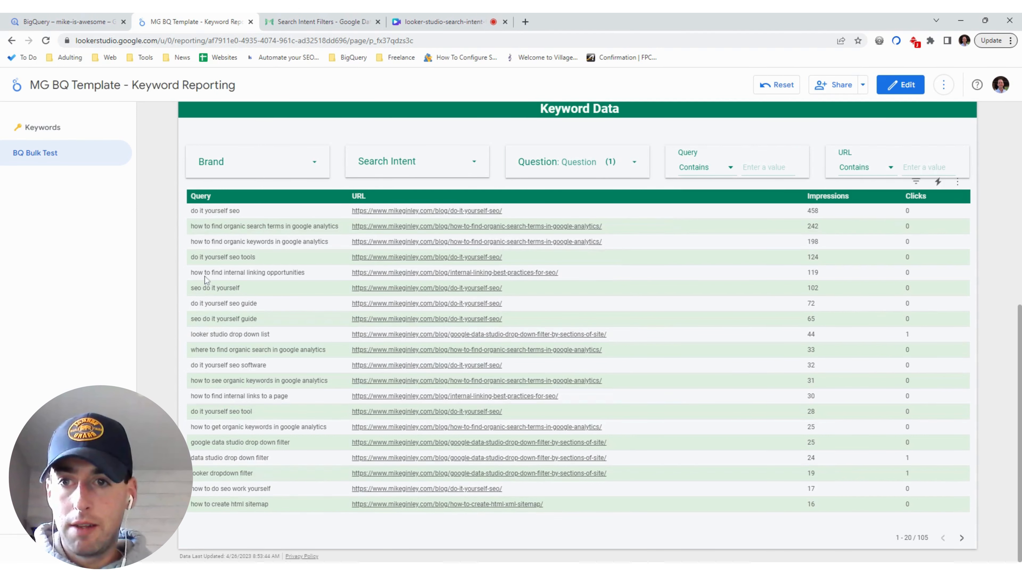
mouse_move(182, 365)
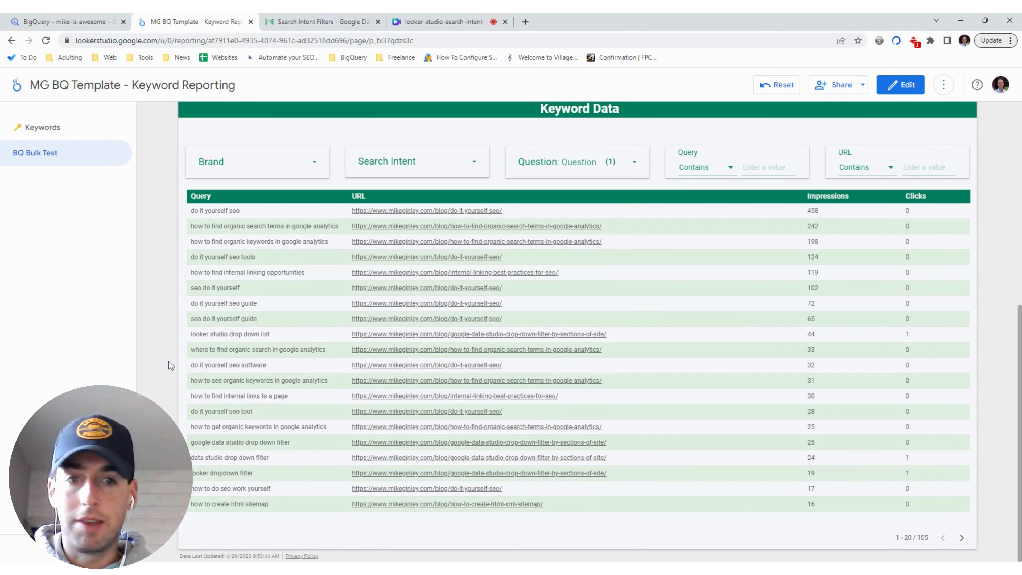
mouse_move(999, 443)
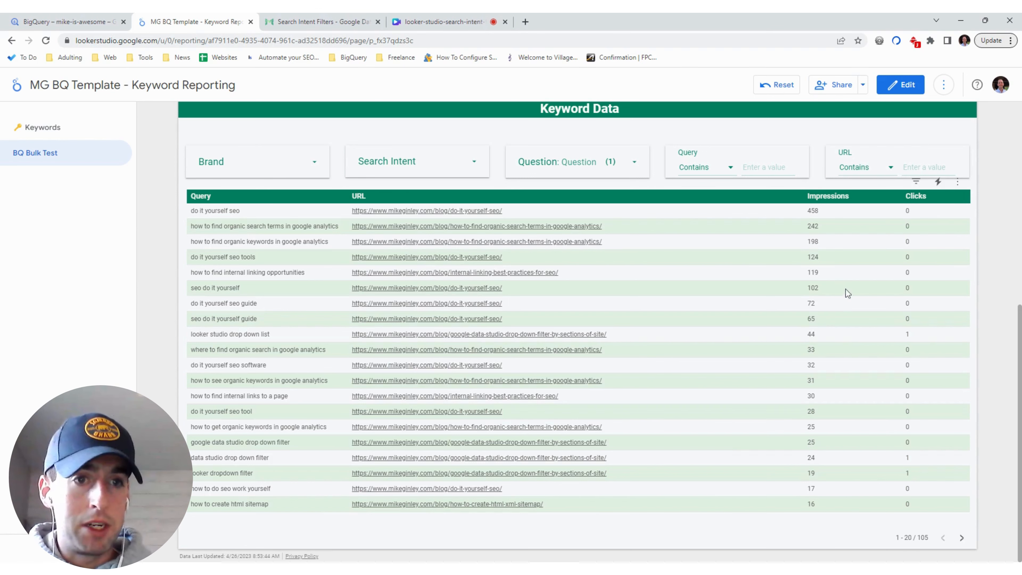
mouse_move(847, 253)
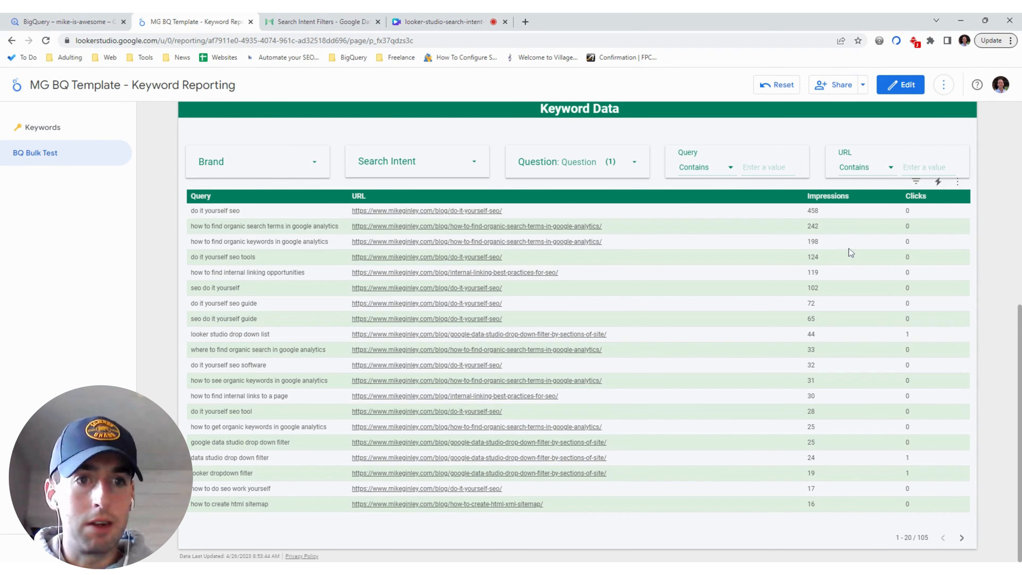
mouse_move(843, 245)
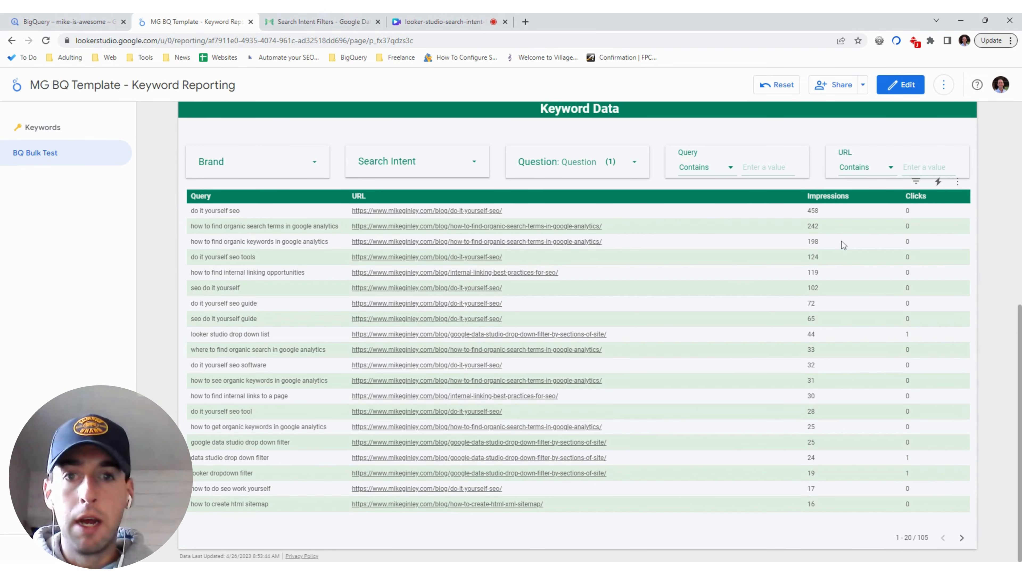
mouse_move(511, 355)
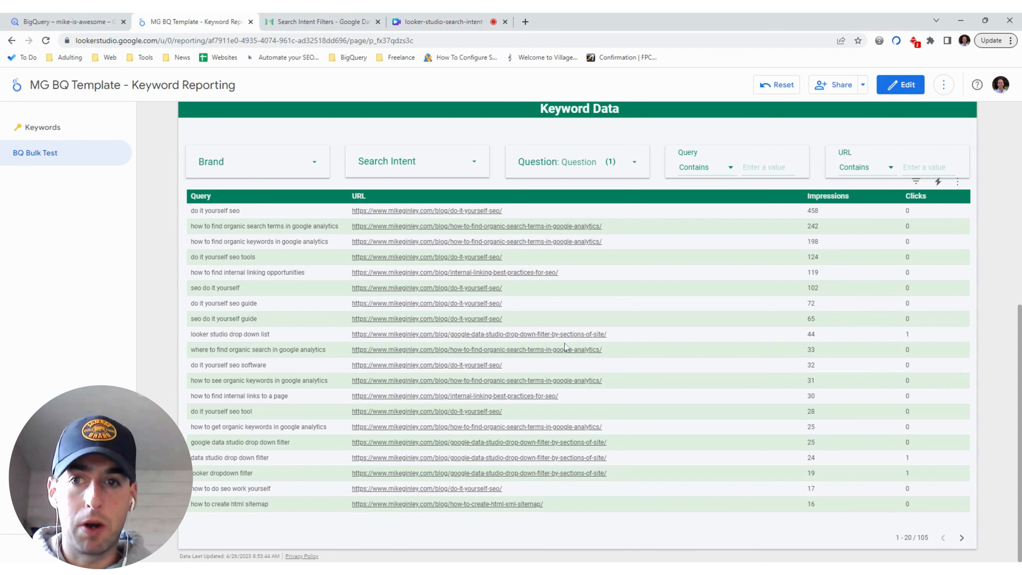
mouse_move(750, 325)
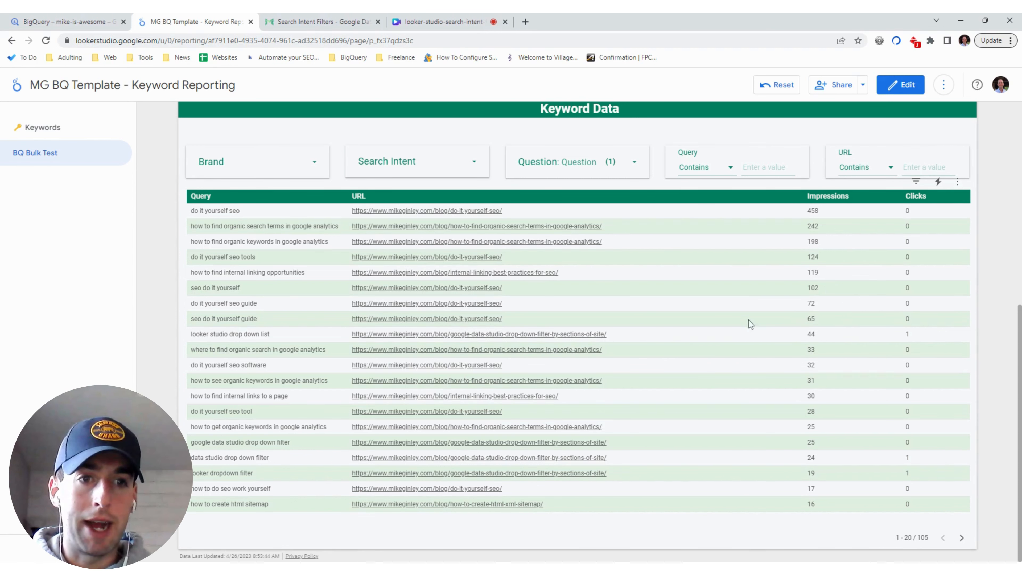
mouse_move(311, 384)
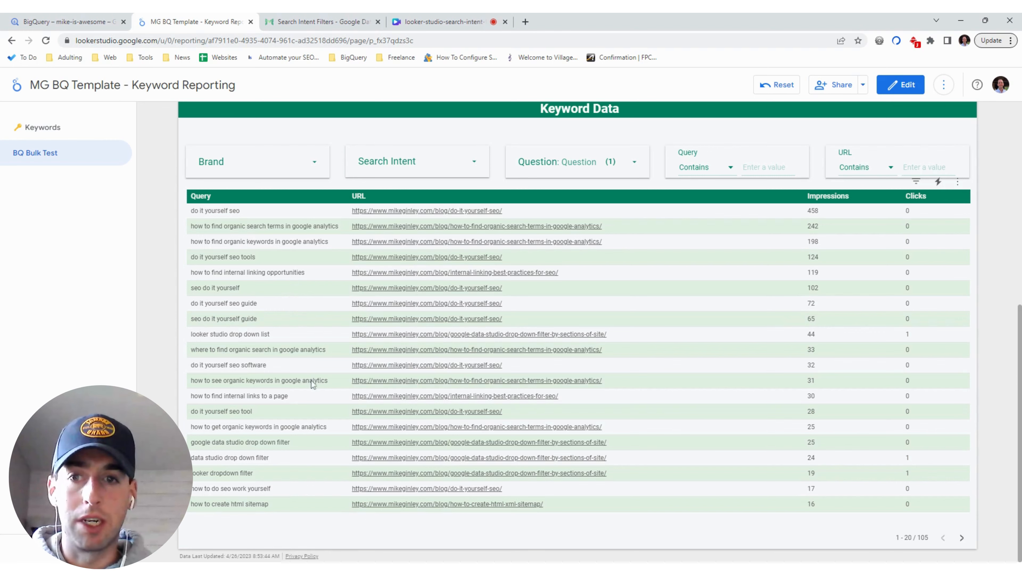
mouse_move(314, 392)
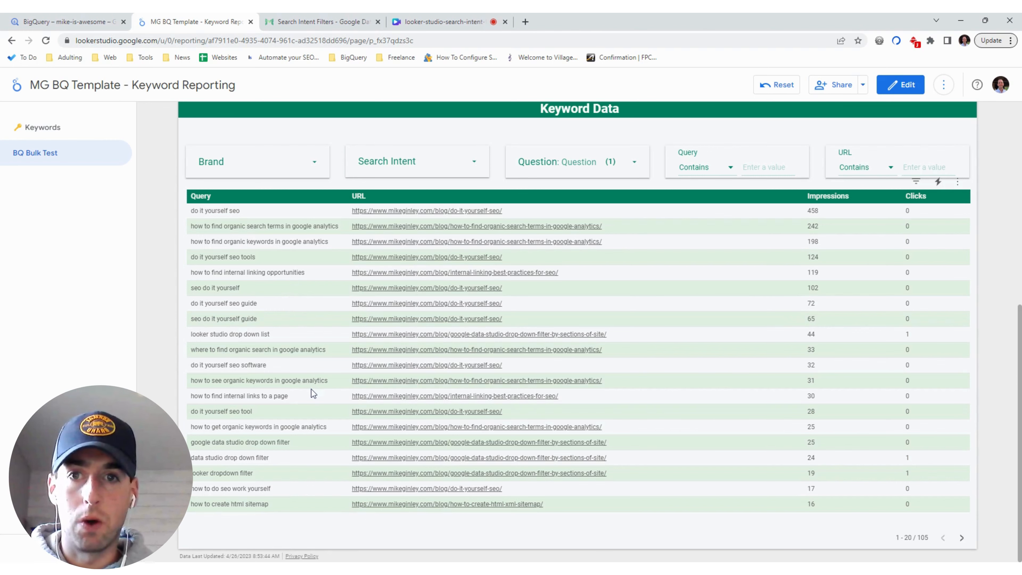
click(900, 85)
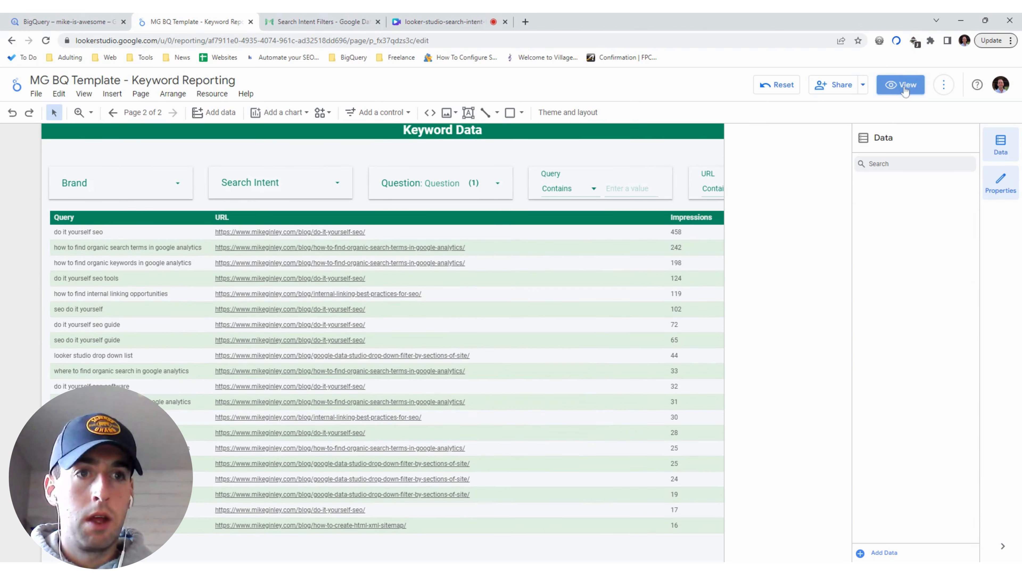
Step: Show the Question field's REGEXP_CONTAINS CASE formula in mg-bq-gsc, then back out unchanged
click(212, 93)
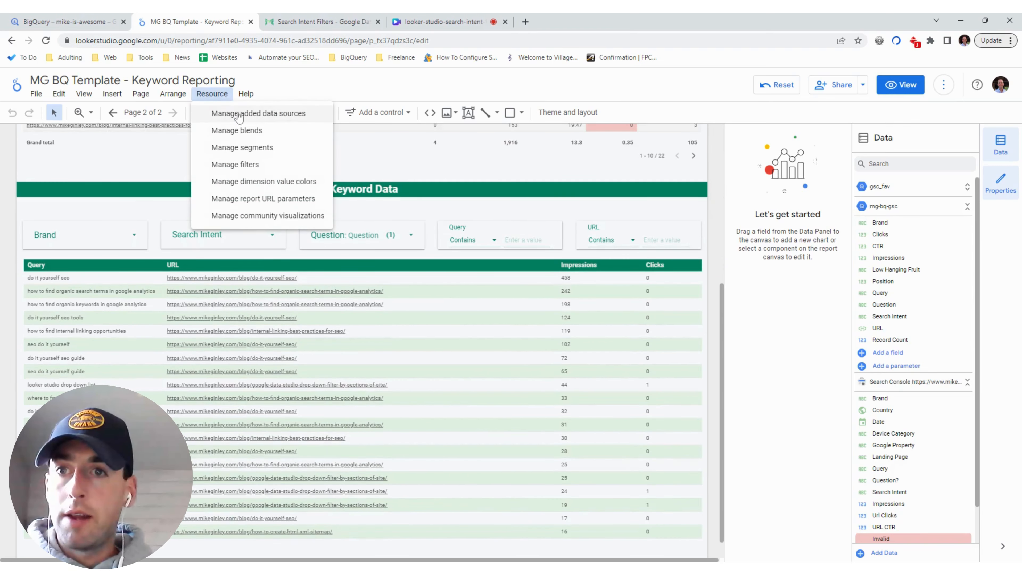
click(258, 112)
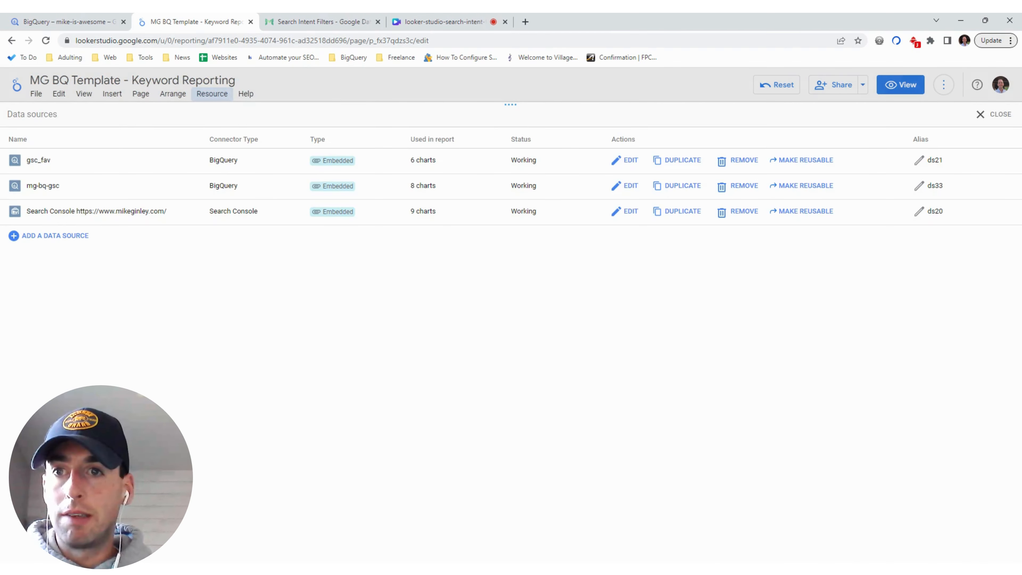
click(630, 185)
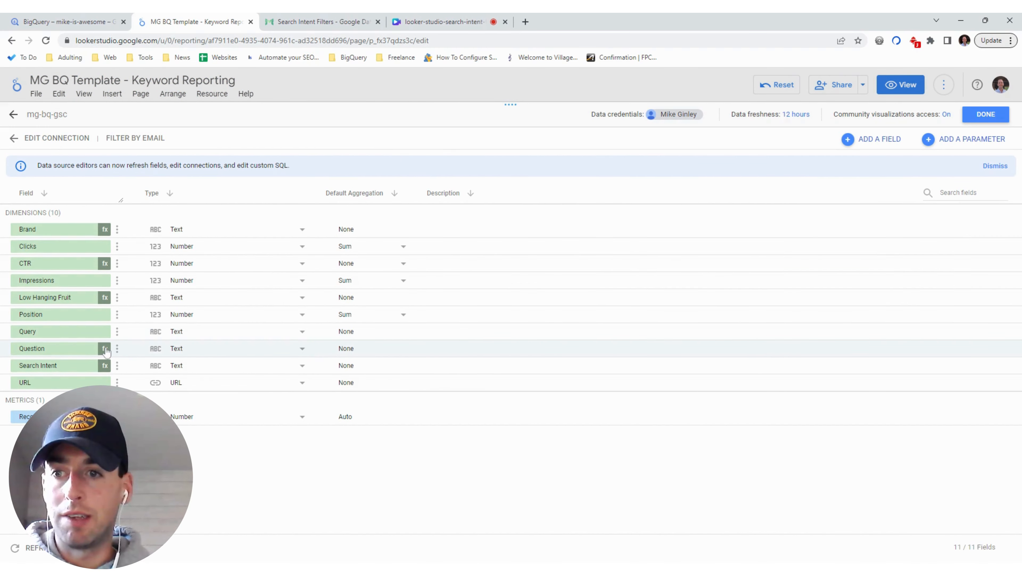
click(104, 348)
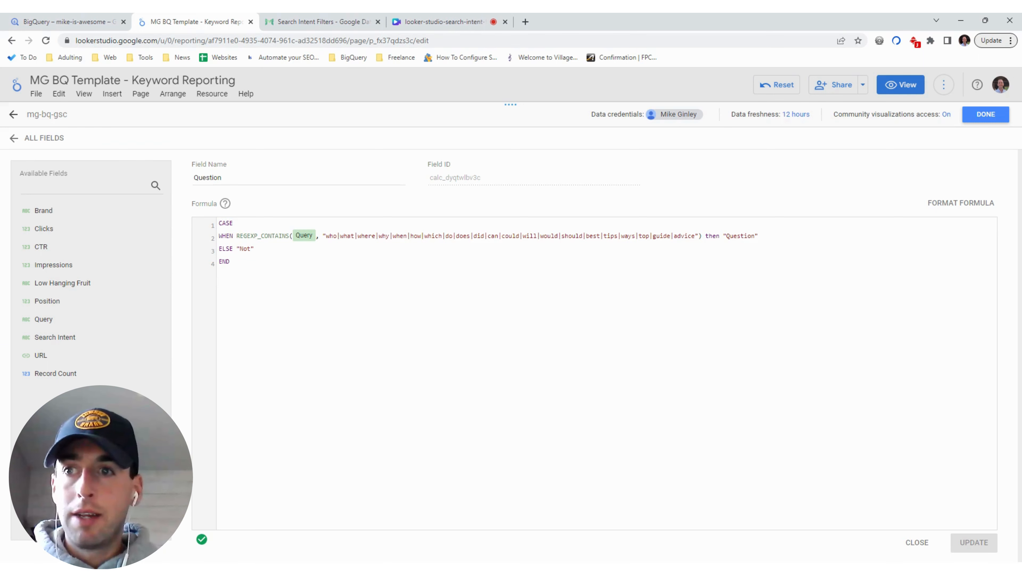
click(13, 137)
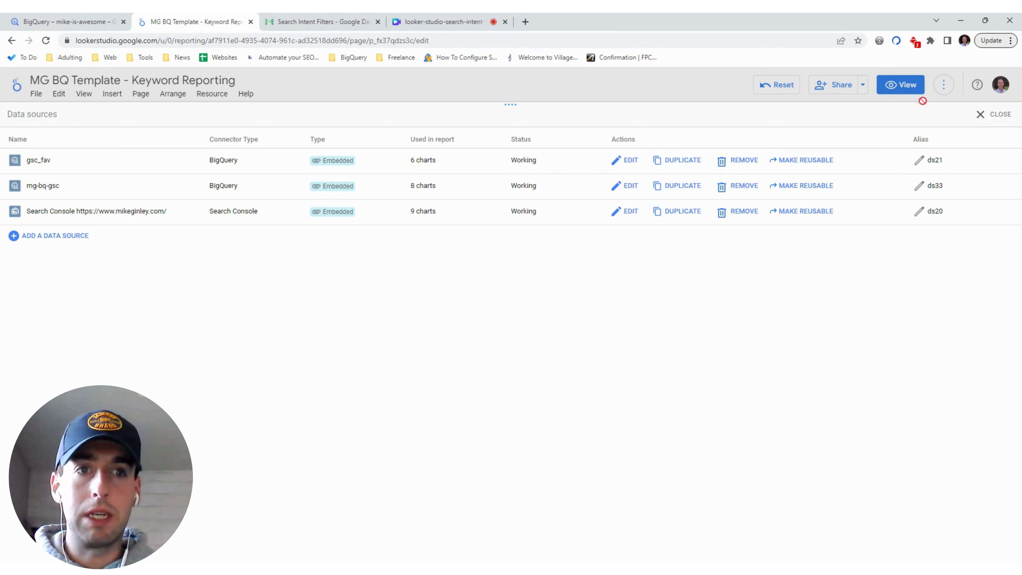
Step: Close the data sources and view the keyword table still filtered to question queries
click(900, 84)
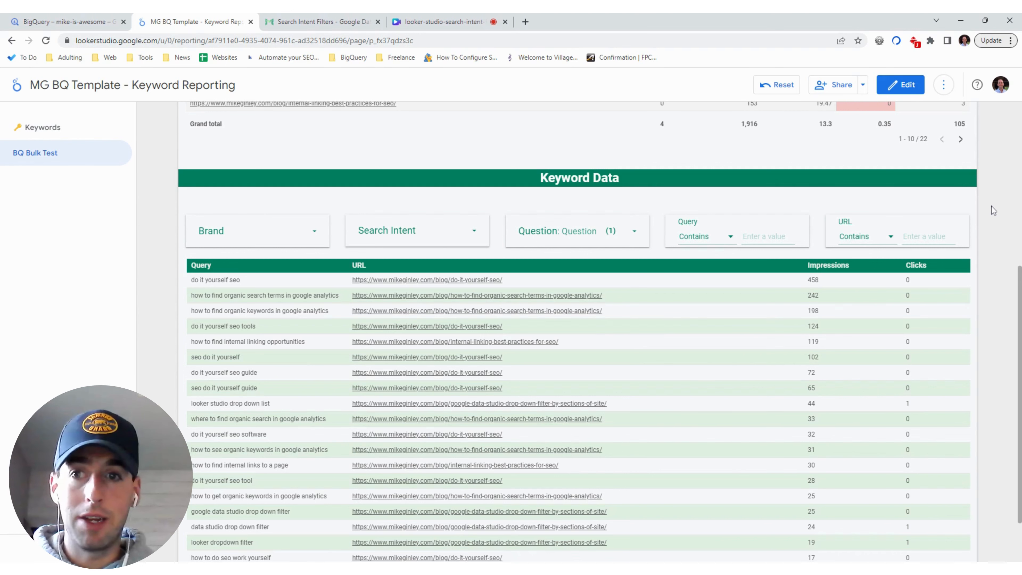
mouse_move(987, 292)
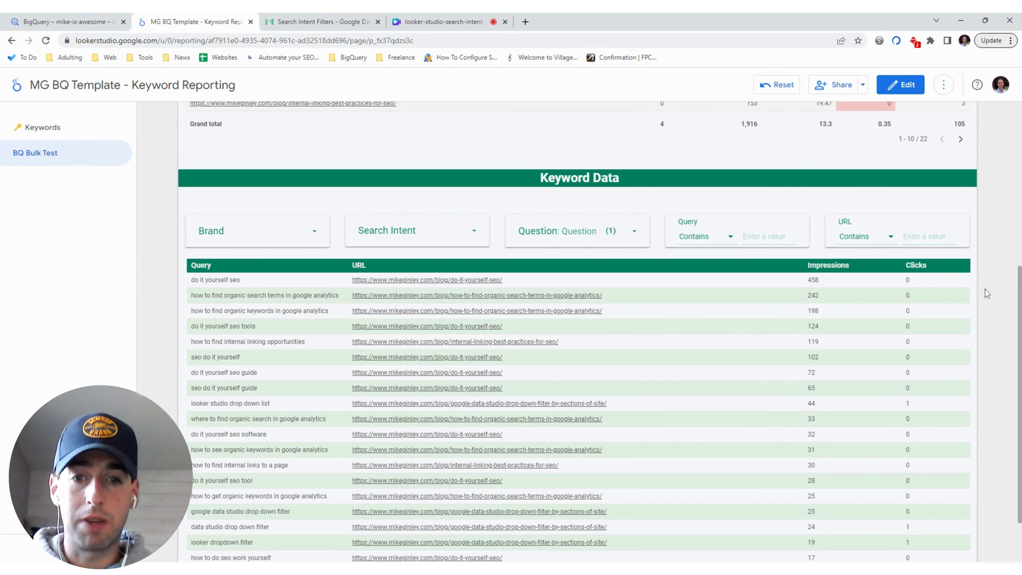